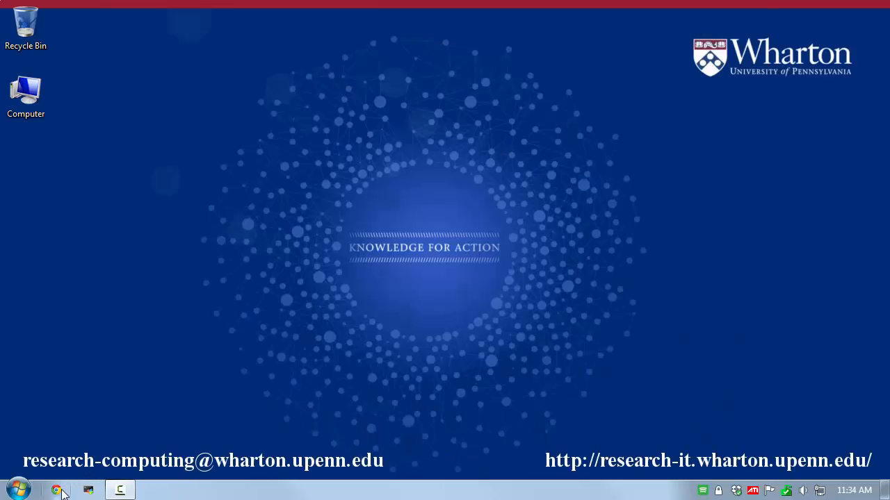
Step: Launch the web browser from the taskbar, landing on the Wharton Research-IT home page
click(59, 489)
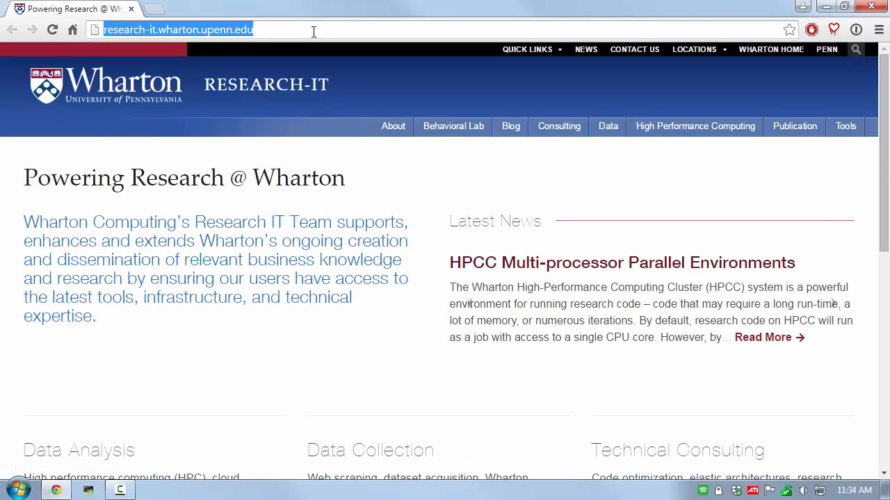
Step: Download the MobaXterm Home Edition v8.0 installer (.msi) from mobaxterm.mobatek.net
text(mobaxterm.mobatek.net)
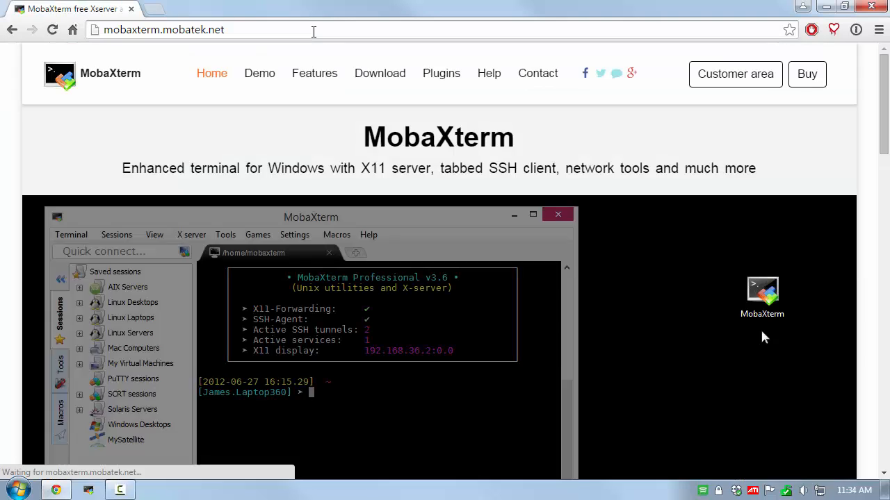
click(380, 72)
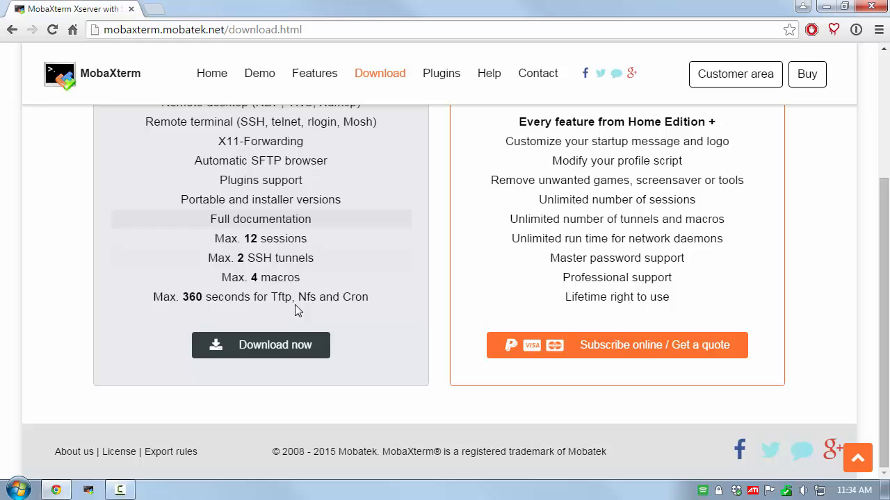
click(262, 345)
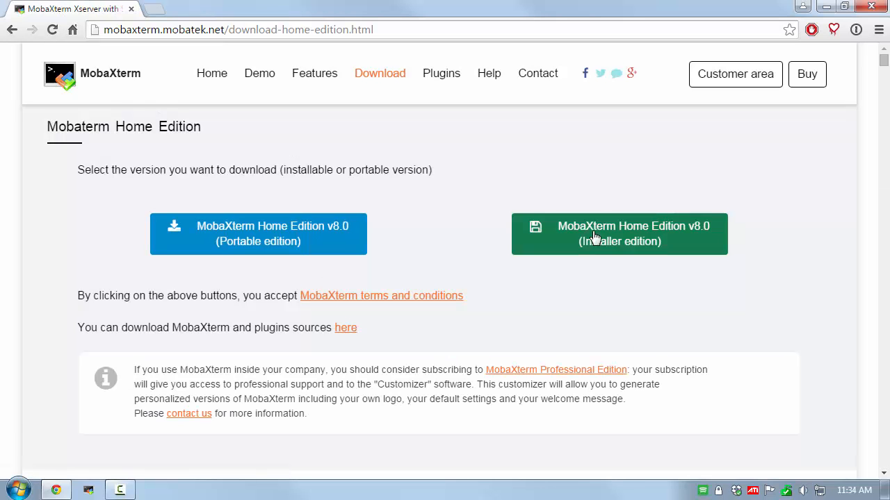
click(619, 234)
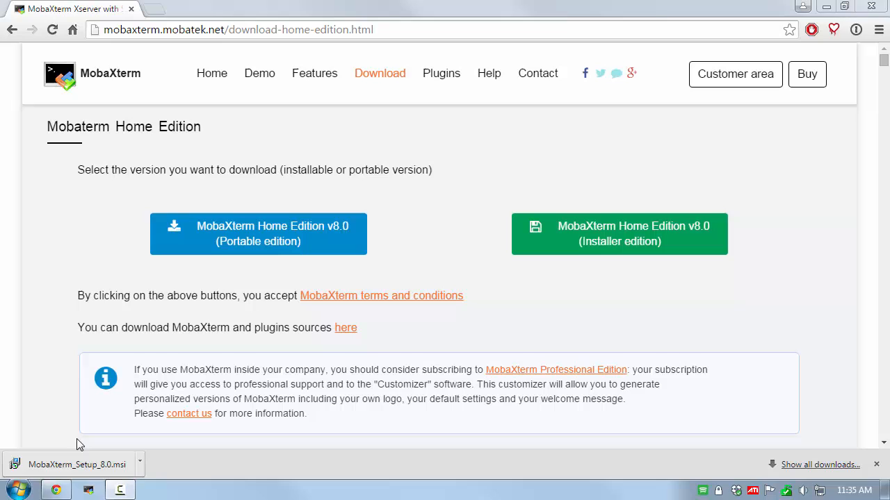
Step: Run the downloaded MSI, accept the license and install MobaXterm v8.0
click(77, 464)
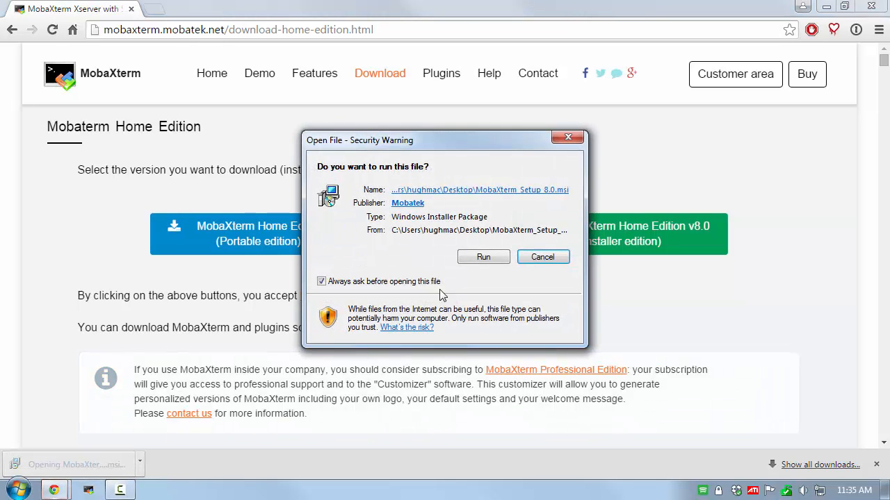
click(484, 256)
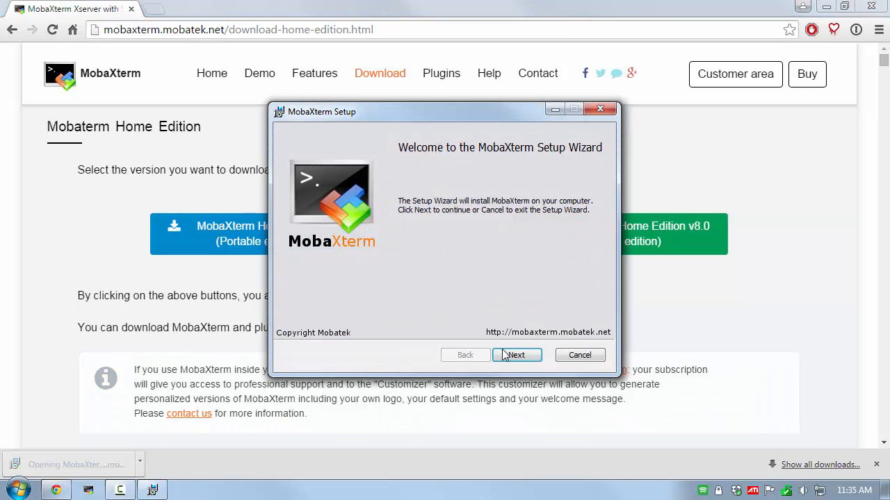
click(517, 356)
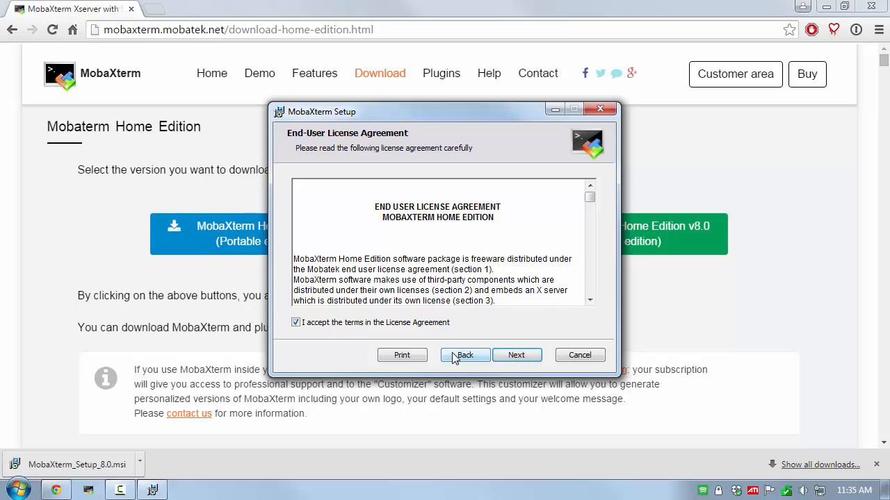
click(517, 356)
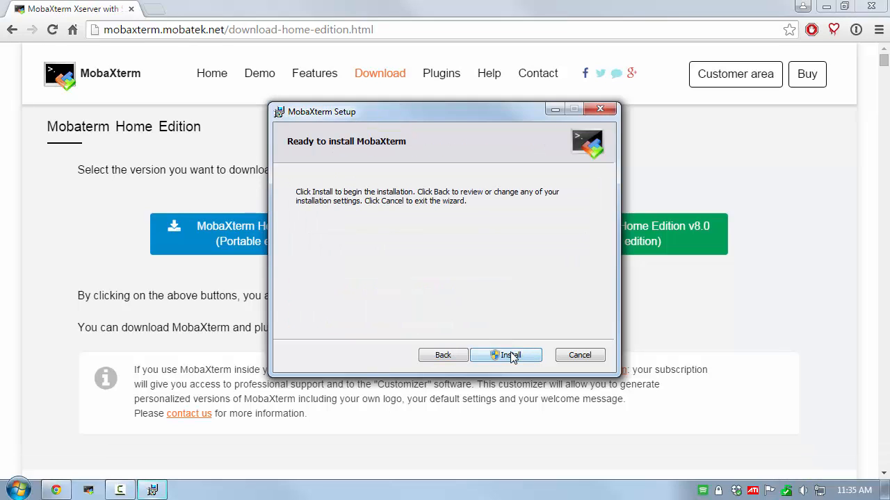
click(506, 356)
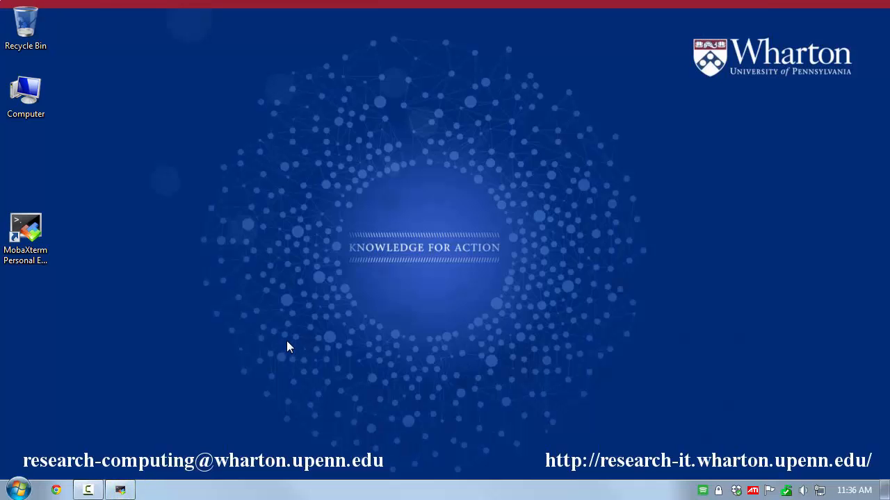
Step: Launch MobaXterm from the desktop icon and start a local terminal session
double_click(25, 234)
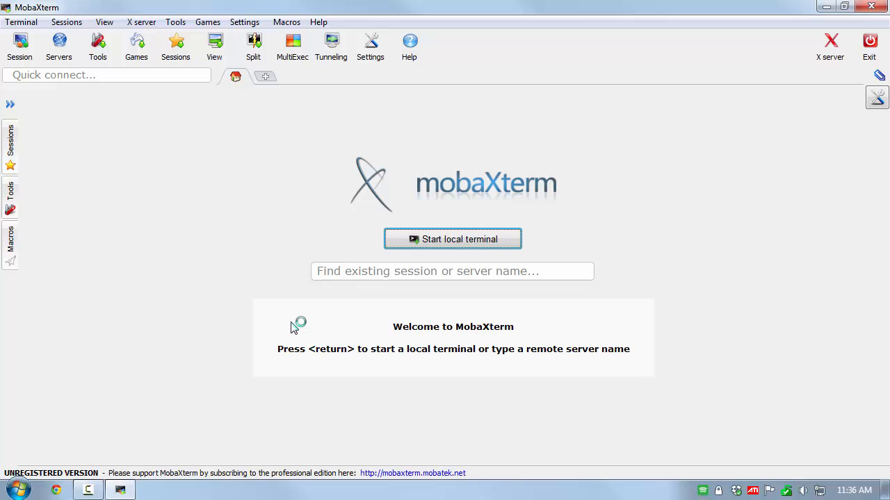
mouse_move(430, 242)
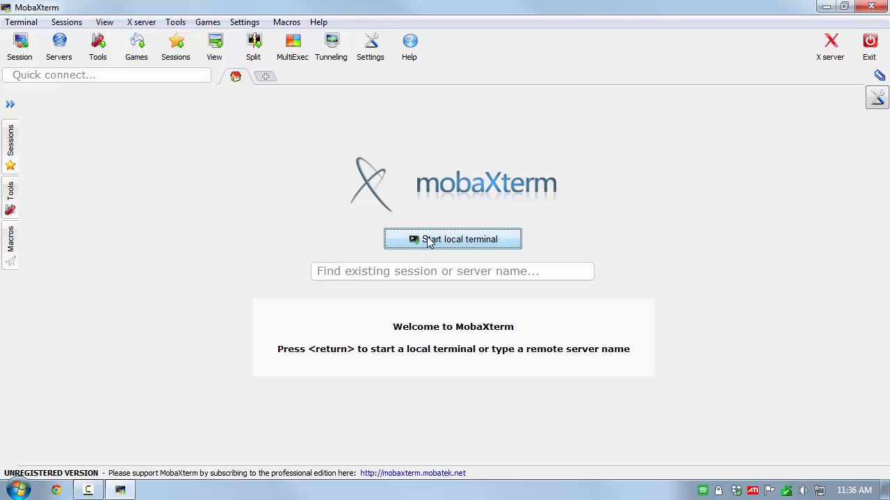
click(453, 239)
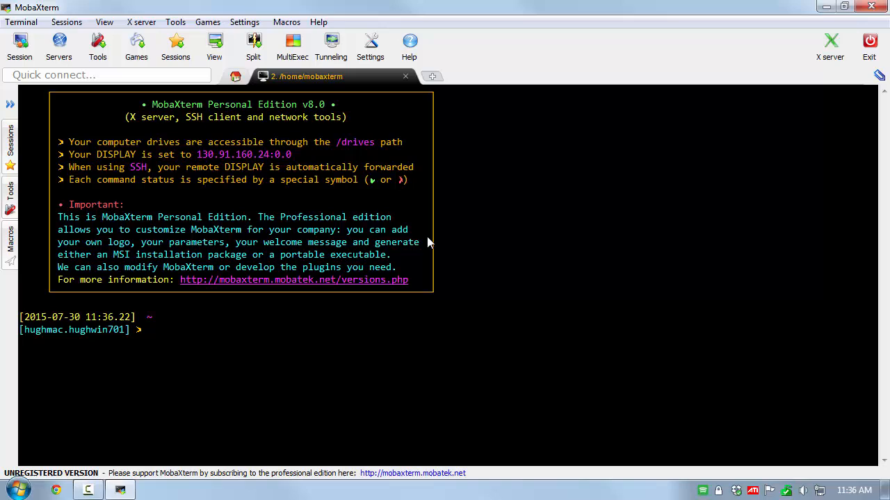
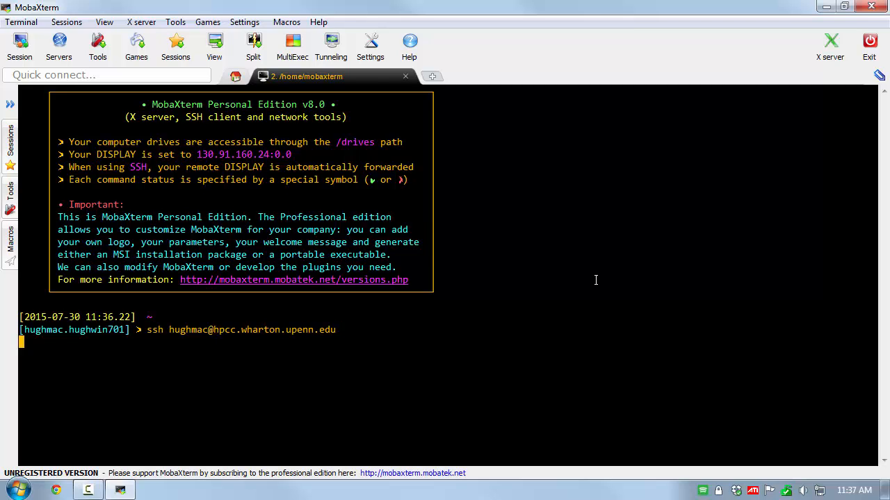
Step: SSH into hpcc.wharton.upenn.edu as user hughm from the local terminal
key(Return)
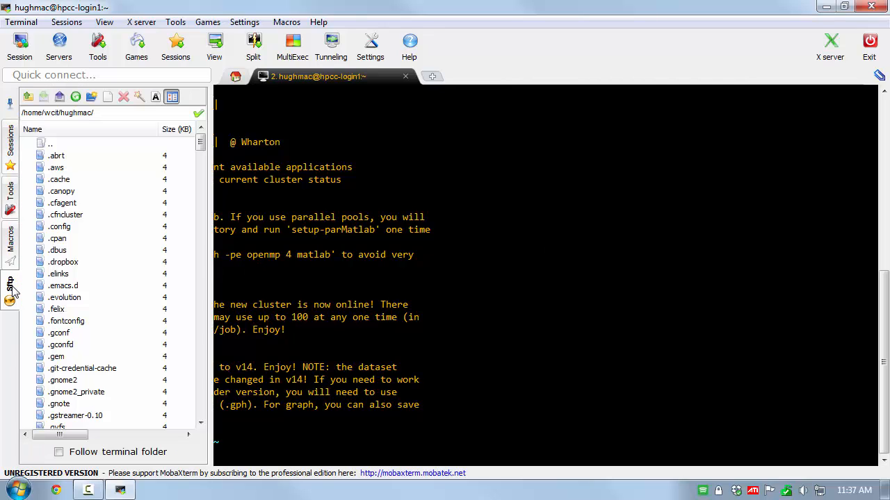
mouse_move(133, 275)
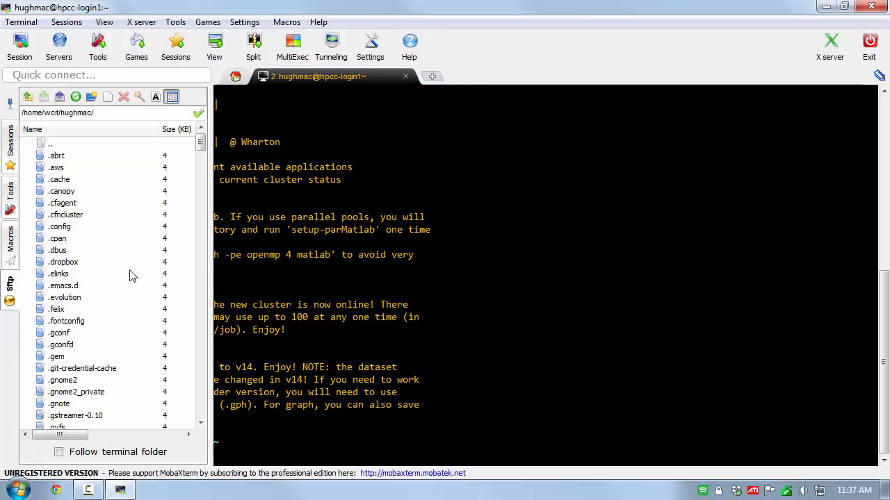
Step: Browse the SFTP file list, then exit the SSH session to return to the local prompt
scroll(down, 3)
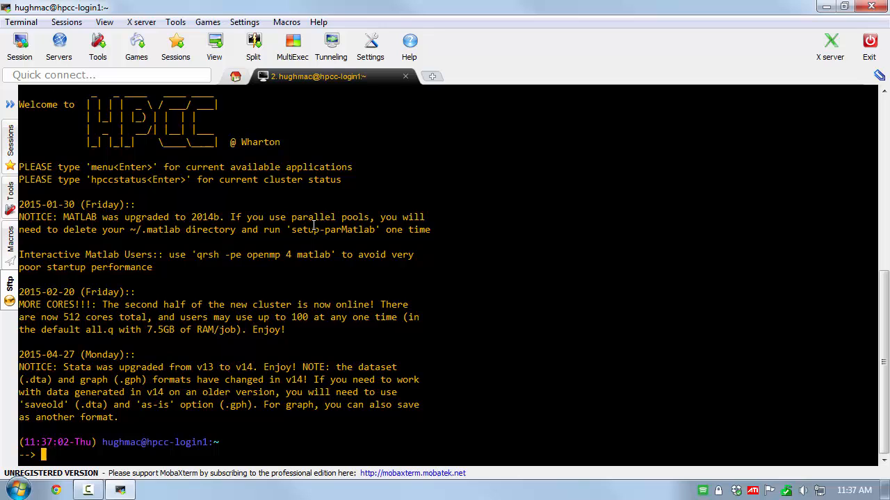
text(exit)
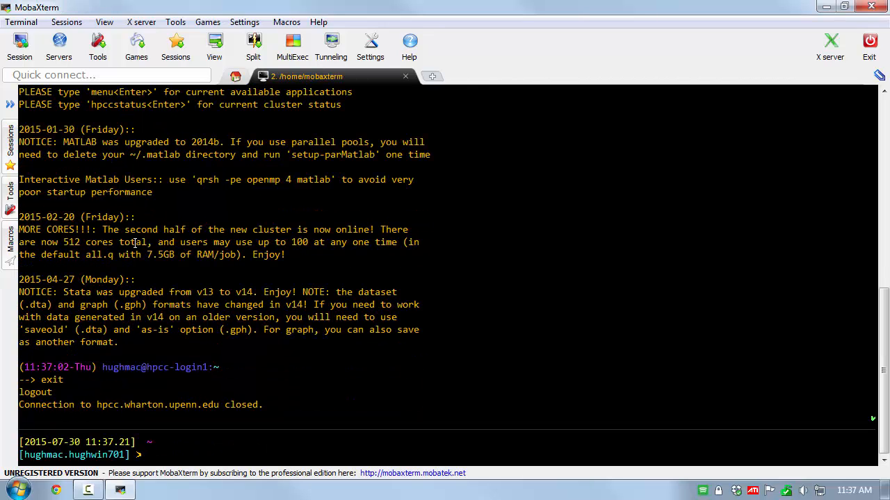